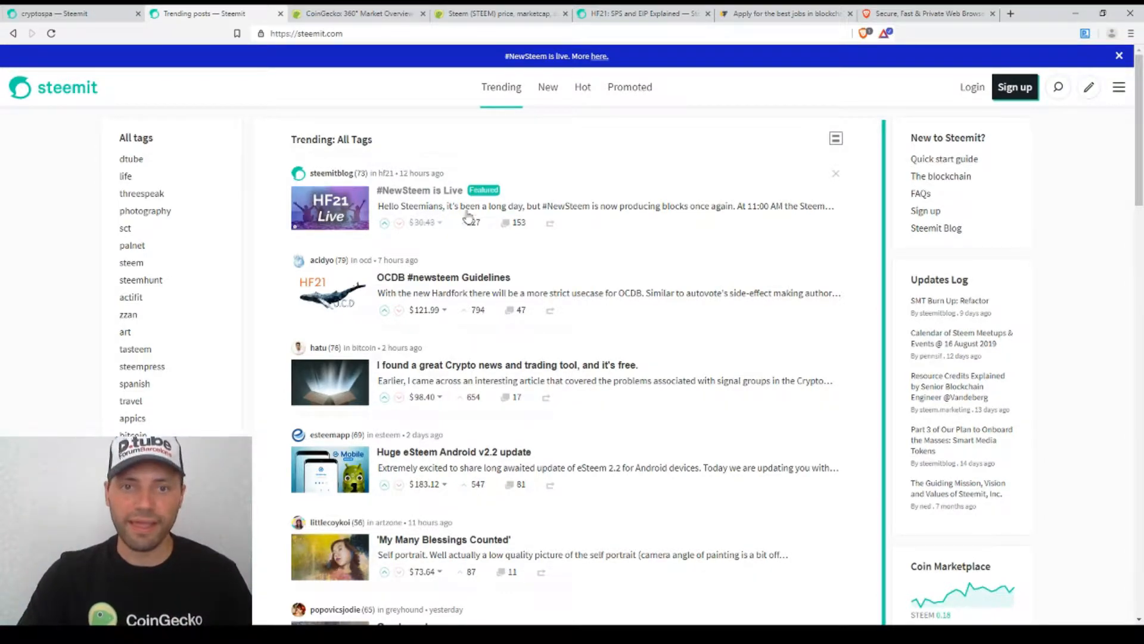
# - Open steemitblog's '#NewSteem is Live' post about HF21 and start reading it
pyautogui.click(419, 189)
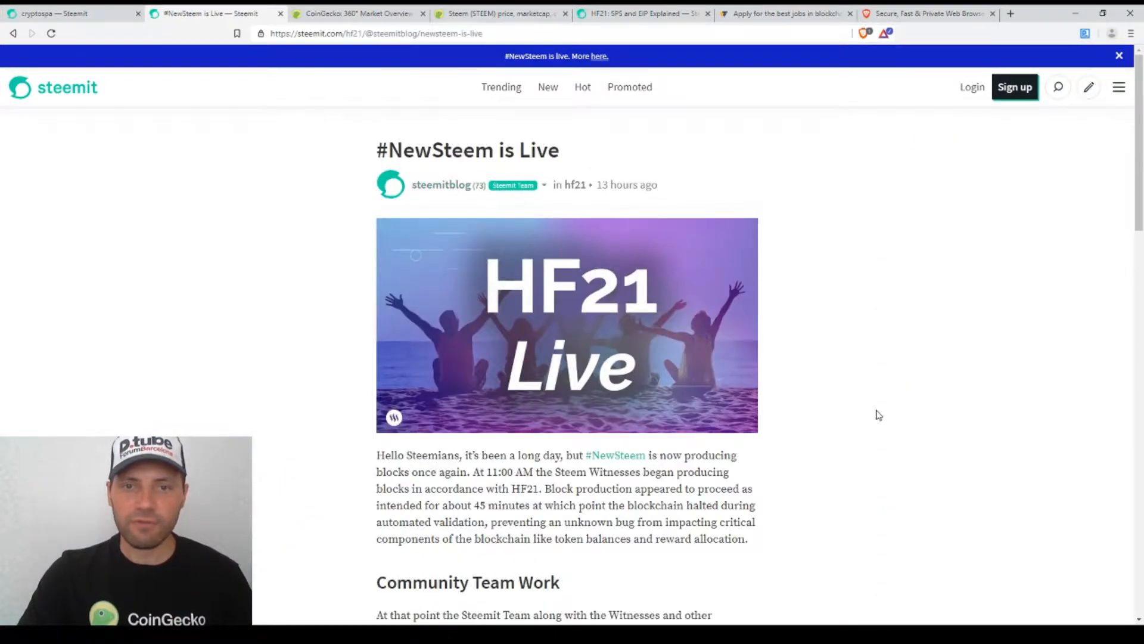
pyautogui.scroll(-3)
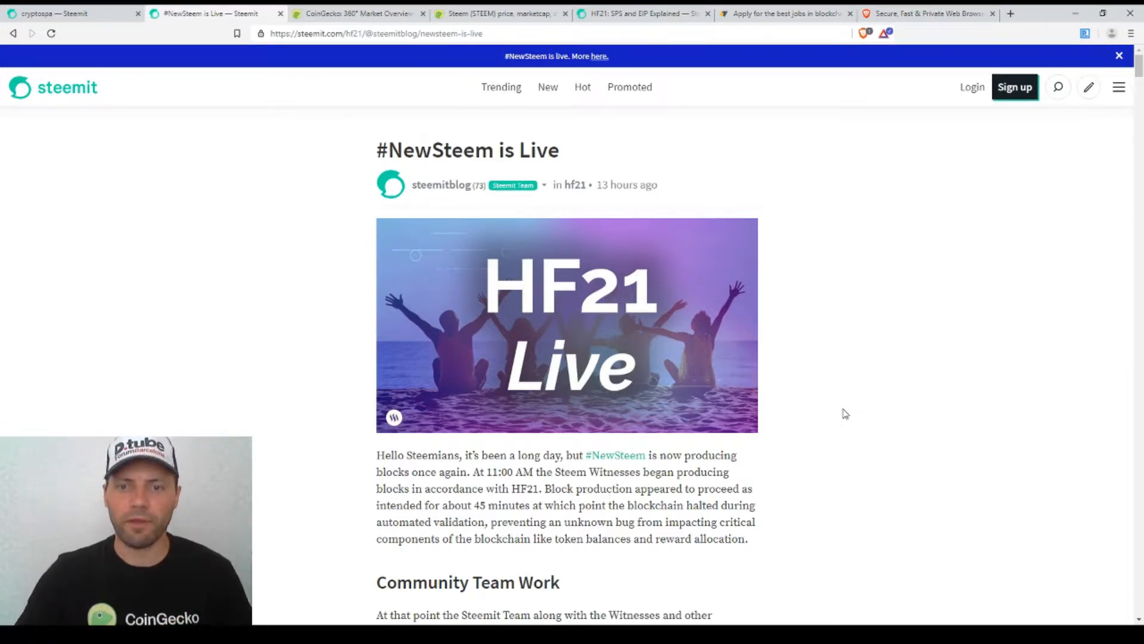
pyautogui.moveTo(841, 380)
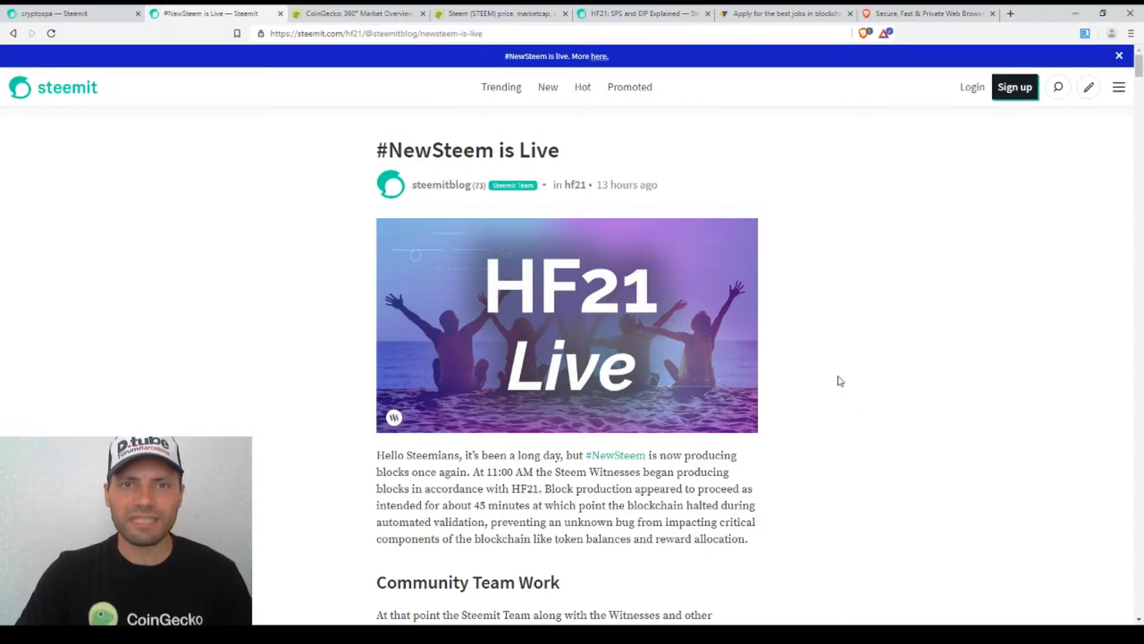
# - Show CoinGecko's Top 100 Coins by Market Capitalization table
pyautogui.click(357, 13)
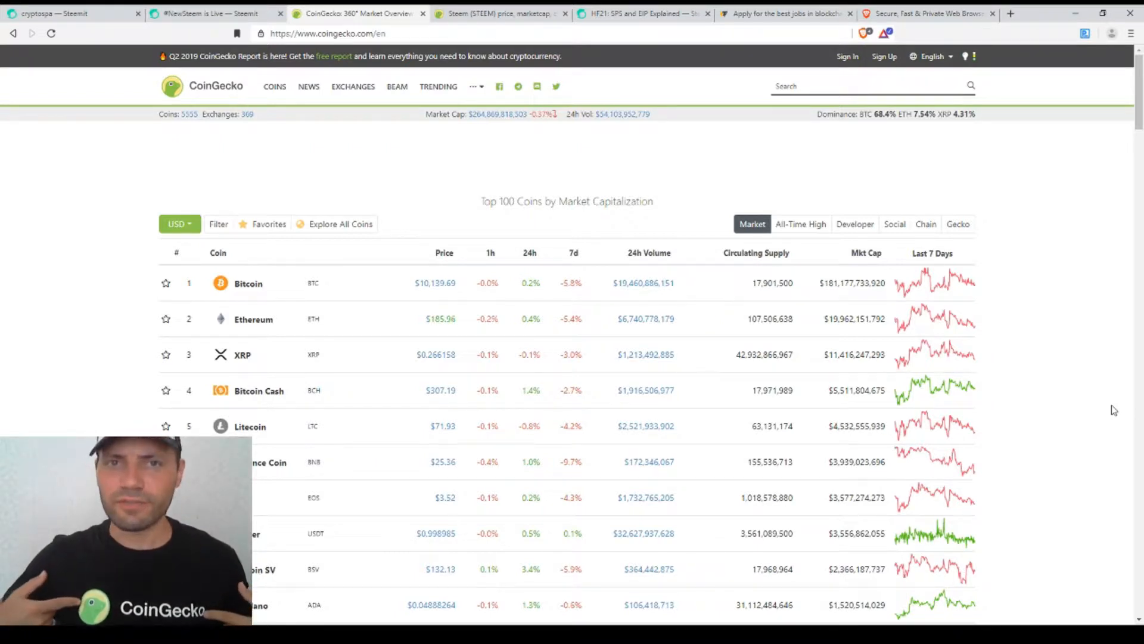
pyautogui.moveTo(739, 342)
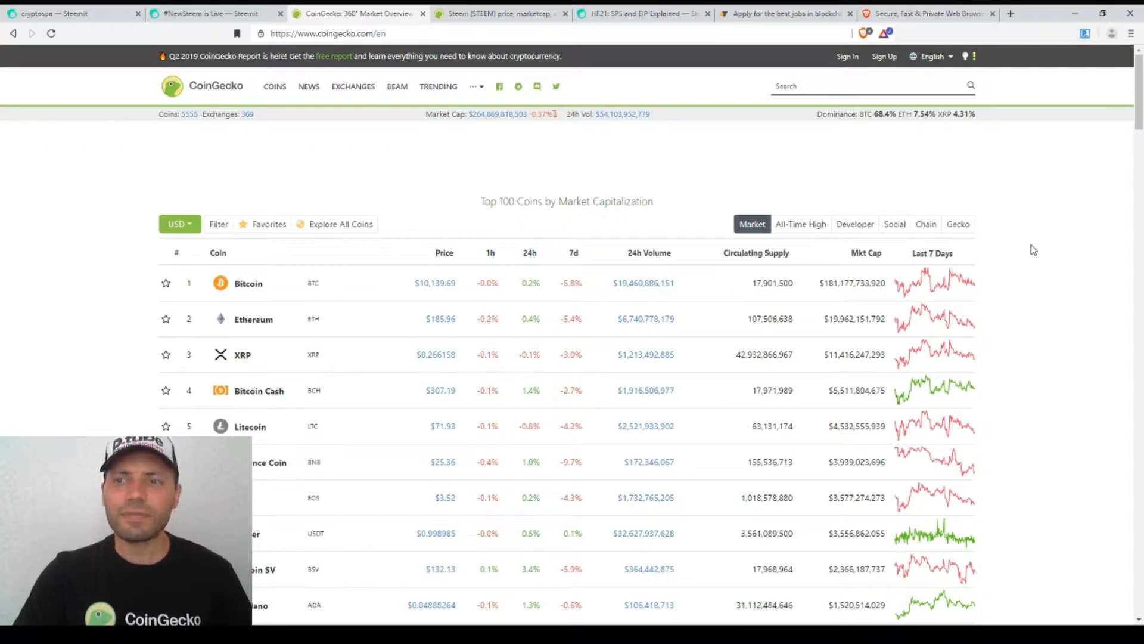
pyautogui.moveTo(539, 296)
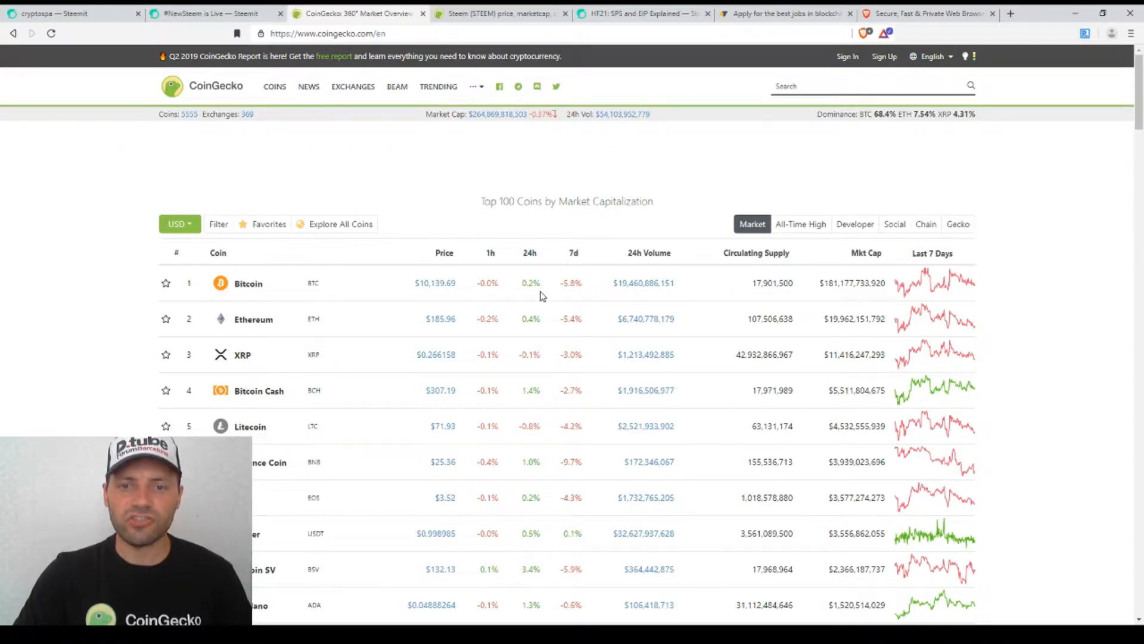
pyautogui.moveTo(544, 361)
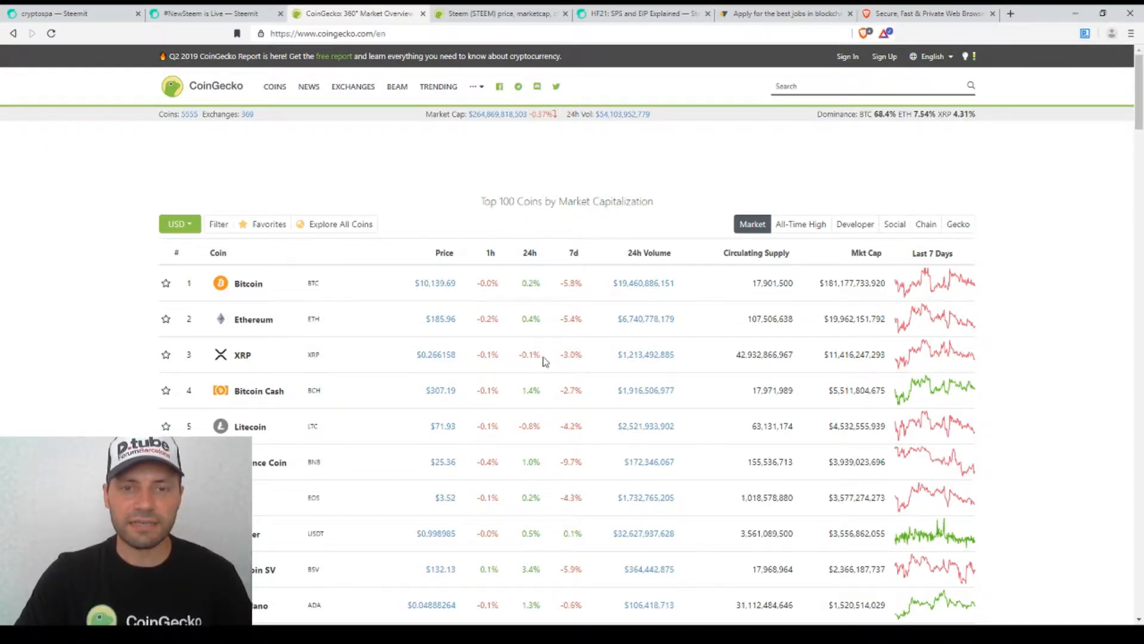
pyautogui.moveTo(518, 487)
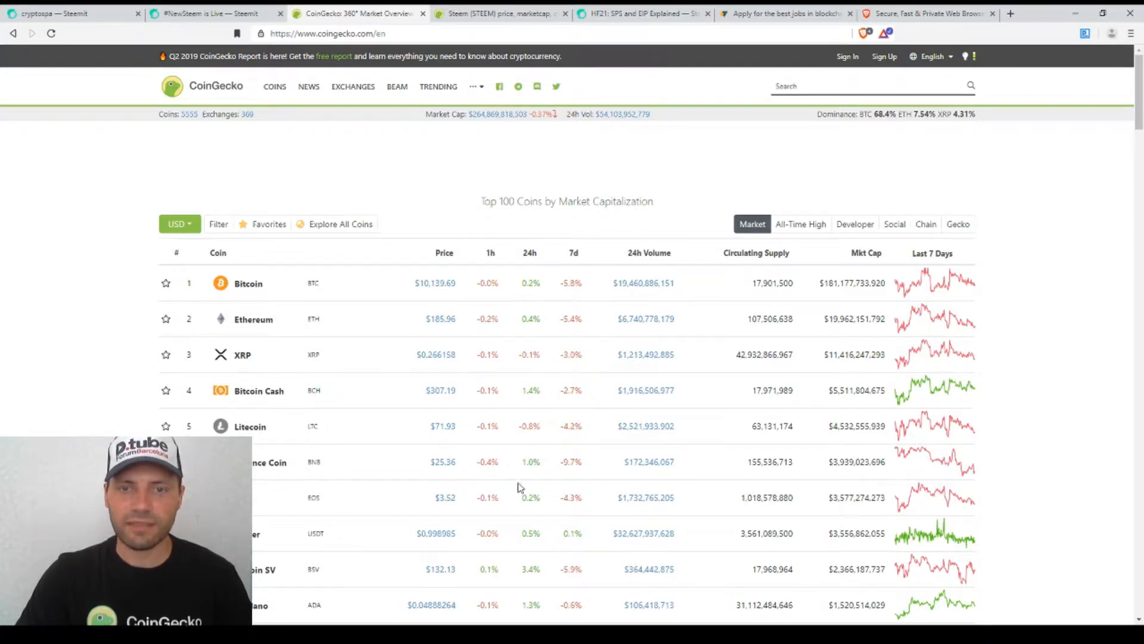
# - Show CoinGecko's Steem (STEEM) page with its quick stats and 24-hour price chart
pyautogui.click(500, 13)
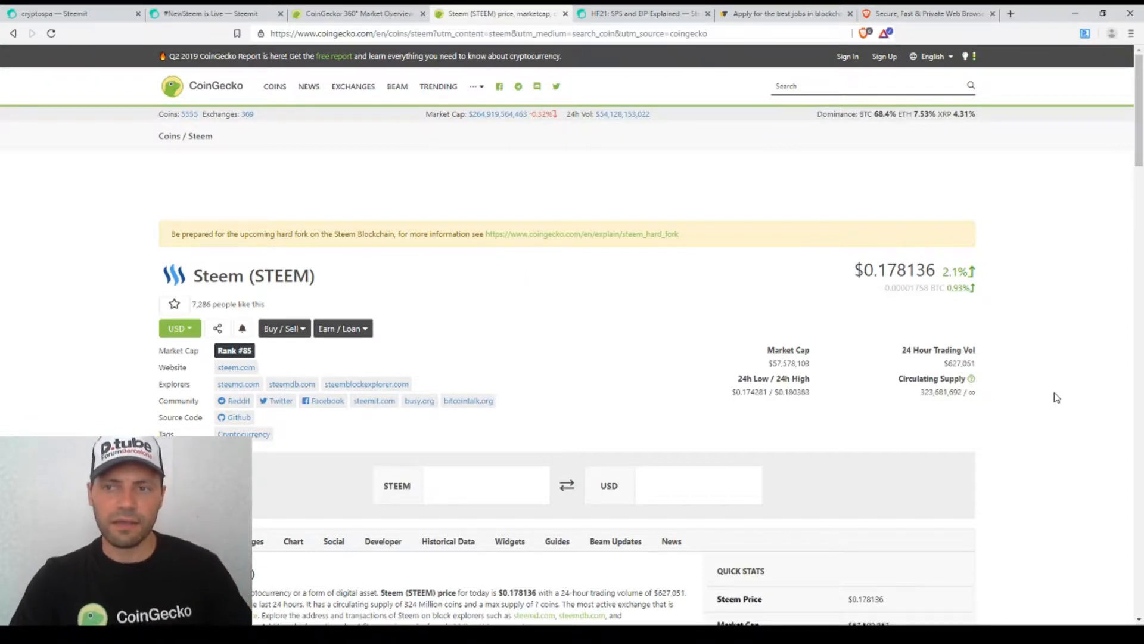
pyautogui.scroll(-3)
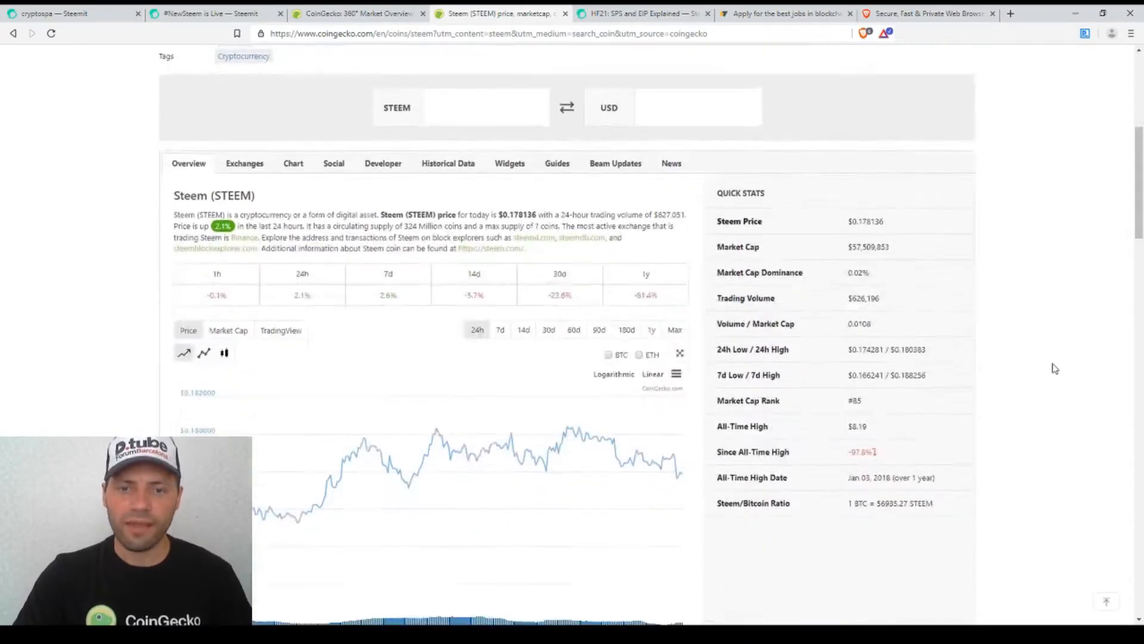
pyautogui.scroll(-3)
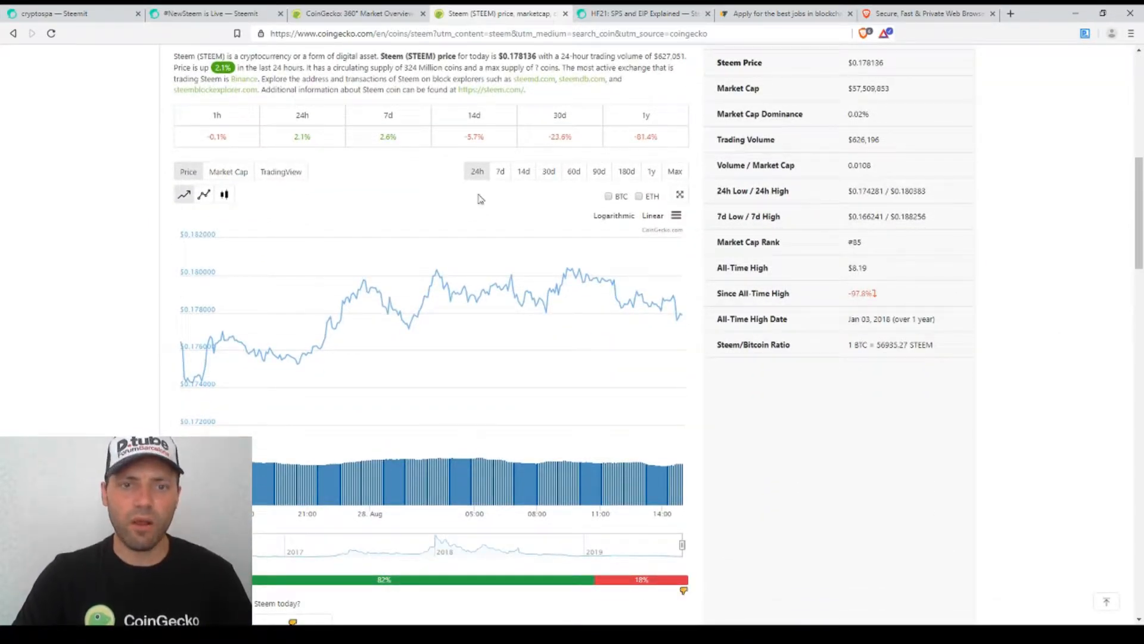
pyautogui.moveTo(486, 292)
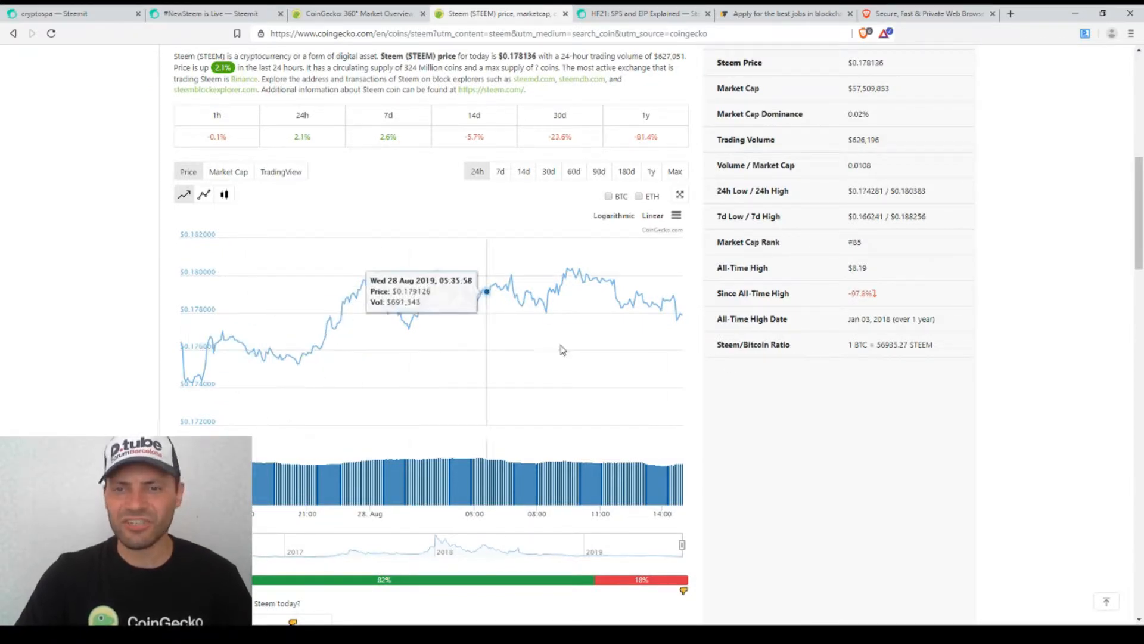
pyautogui.moveTo(1025, 358)
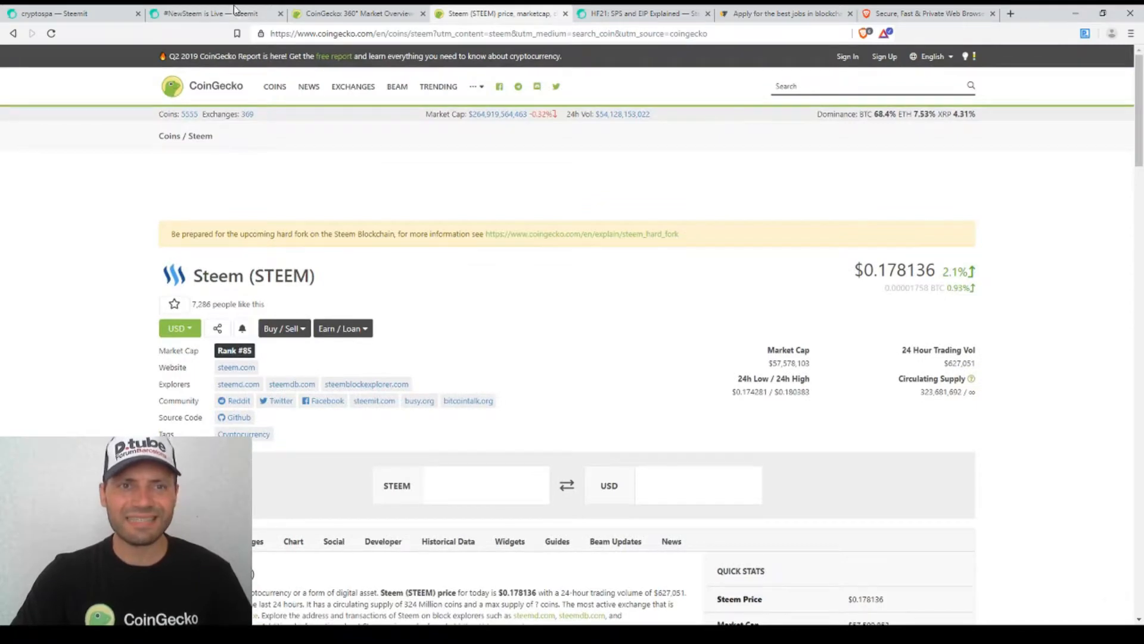
# - Return to the '#NewSteem is Live' post and read down to its Testing section
pyautogui.click(204, 13)
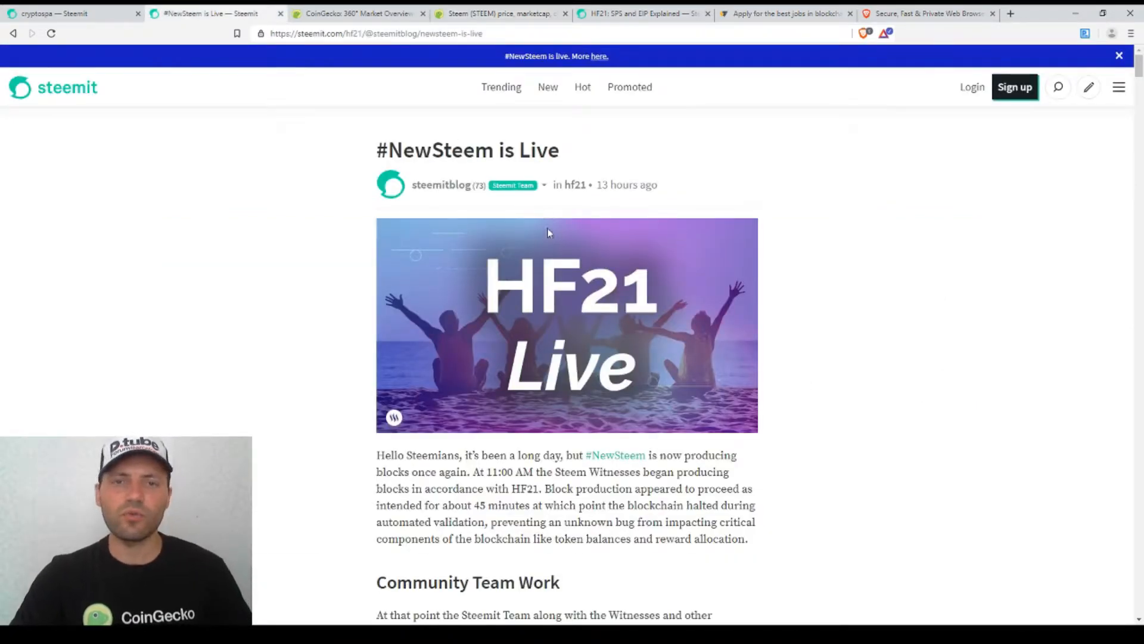
pyautogui.scroll(-3)
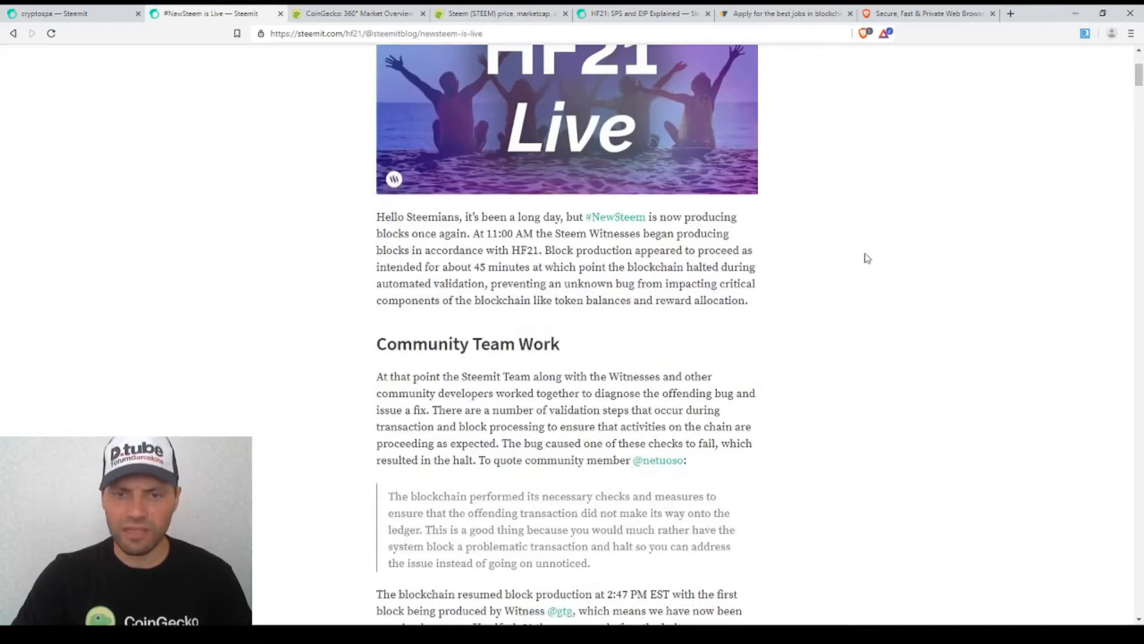
pyautogui.scroll(-3)
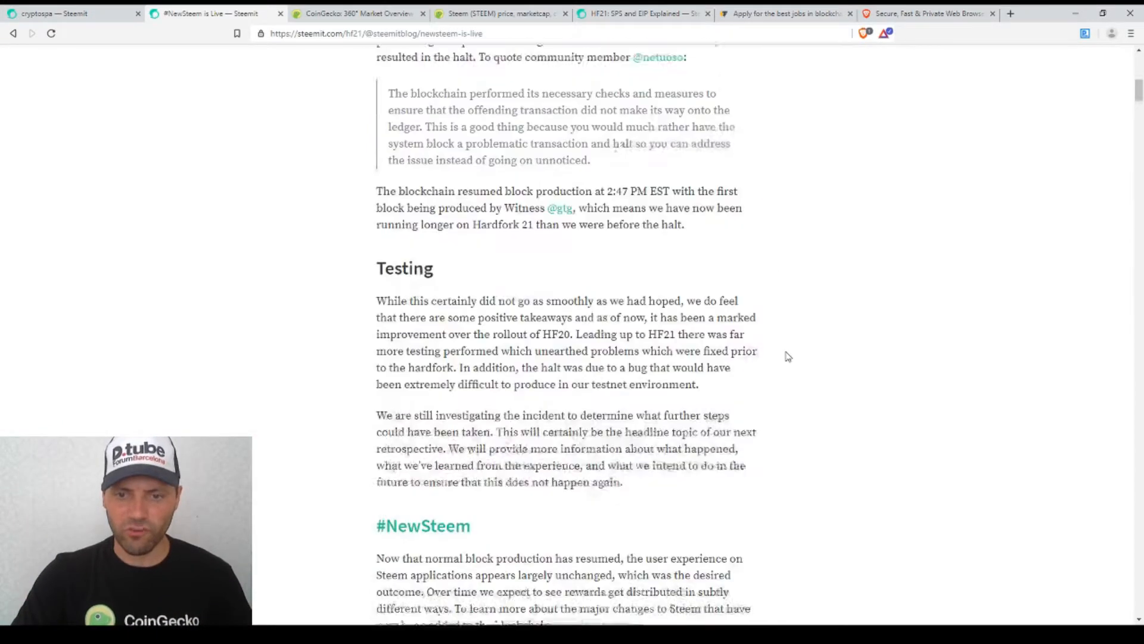
pyautogui.scroll(-3)
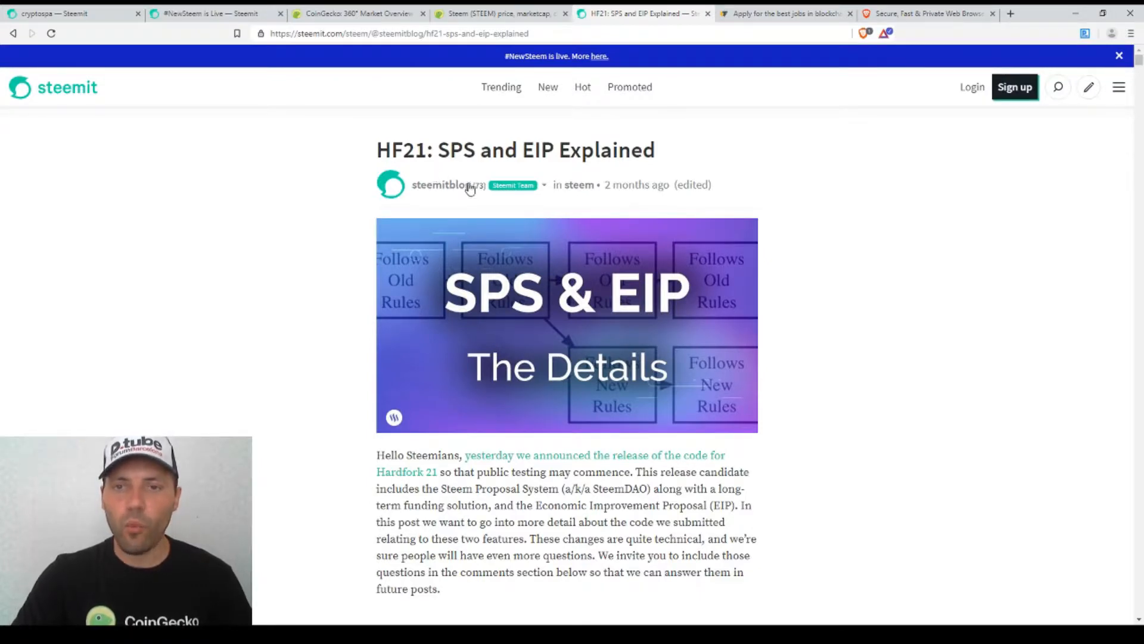
pyautogui.moveTo(647, 197)
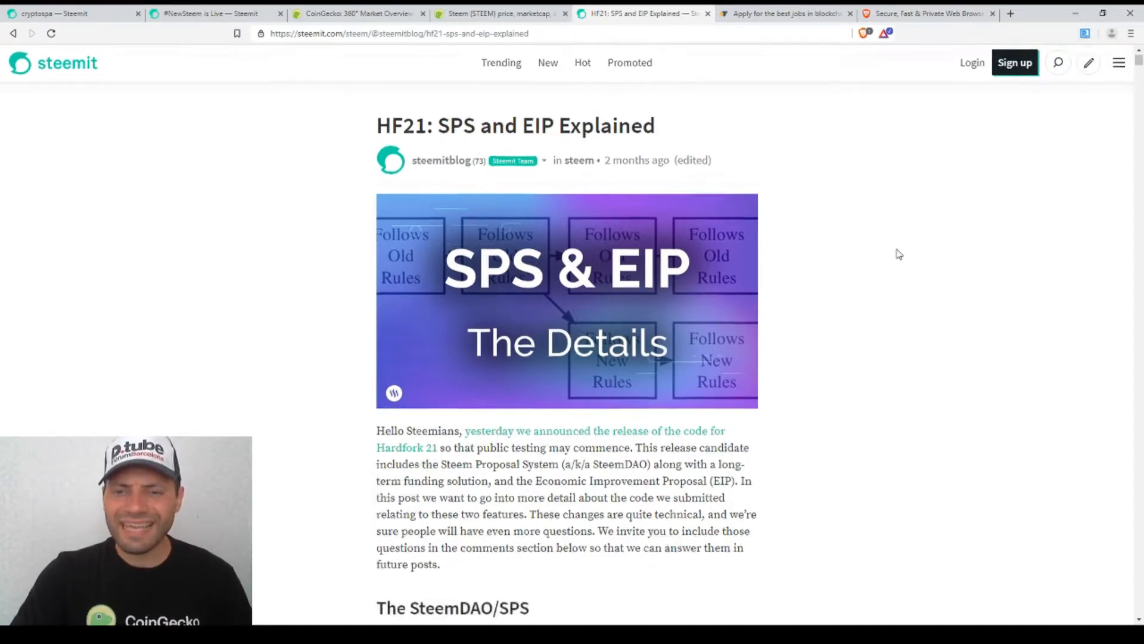
# - Read down the HF21 article and highlight the phrase 'Steem Proposal System'
pyautogui.scroll(-3)
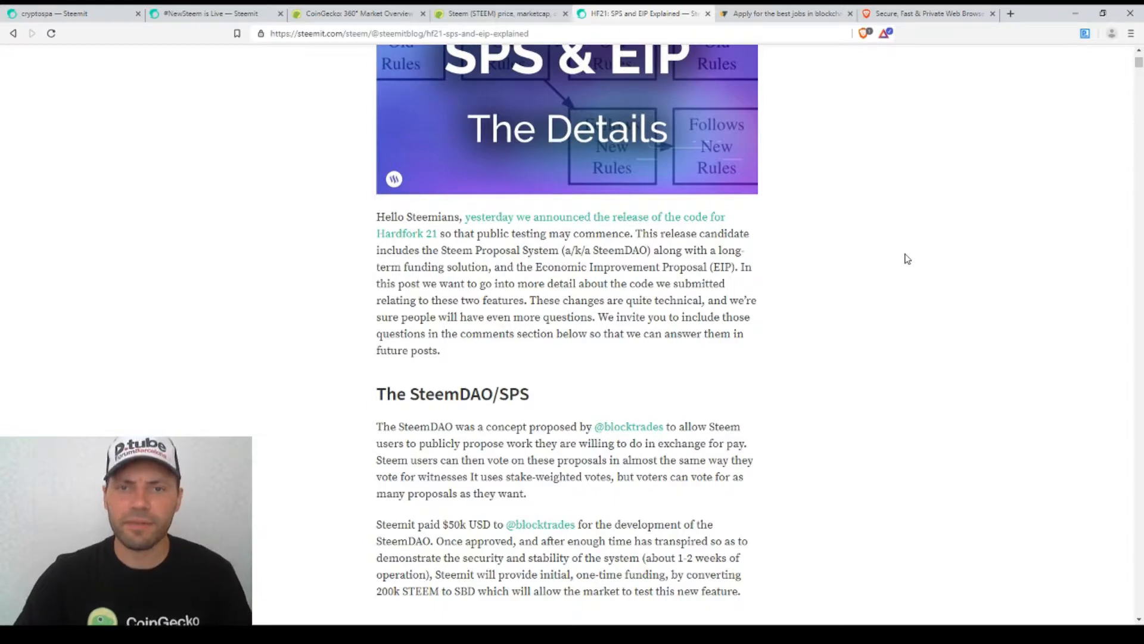
pyautogui.scroll(-3)
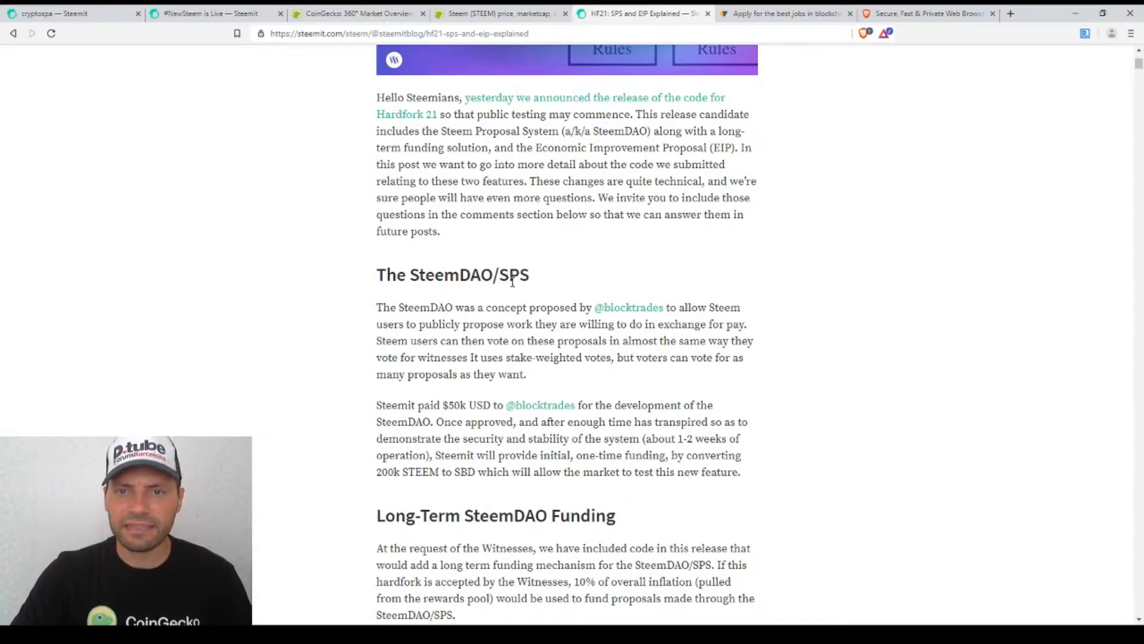
pyautogui.moveTo(439, 131); pyautogui.dragTo(538, 131)
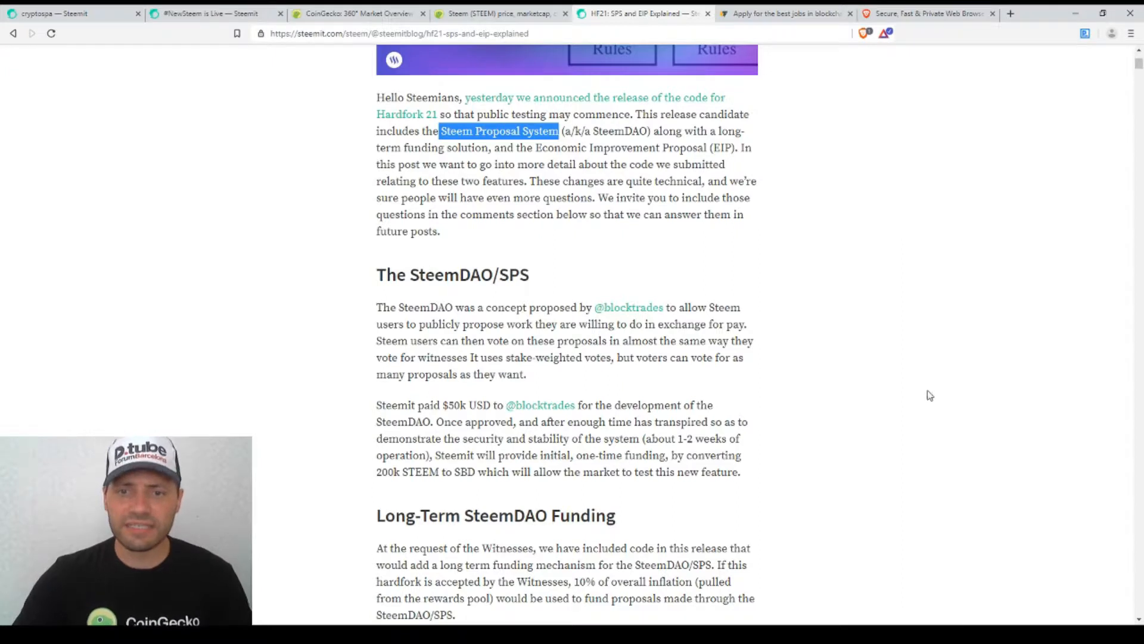
pyautogui.scroll(-3)
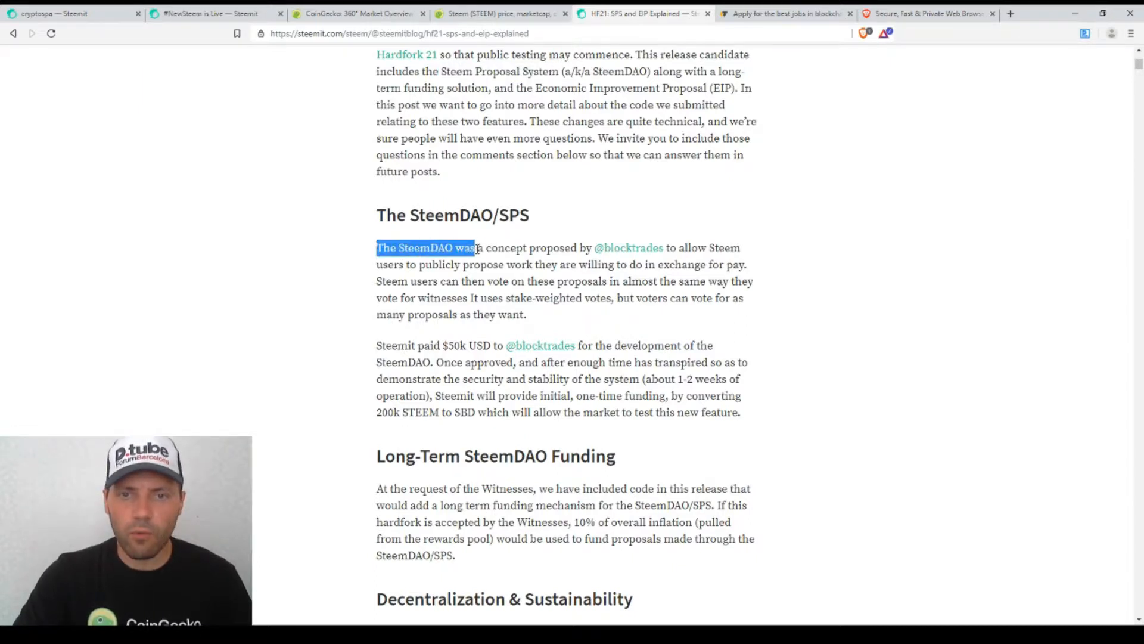
pyautogui.moveTo(475, 248); pyautogui.dragTo(646, 248)
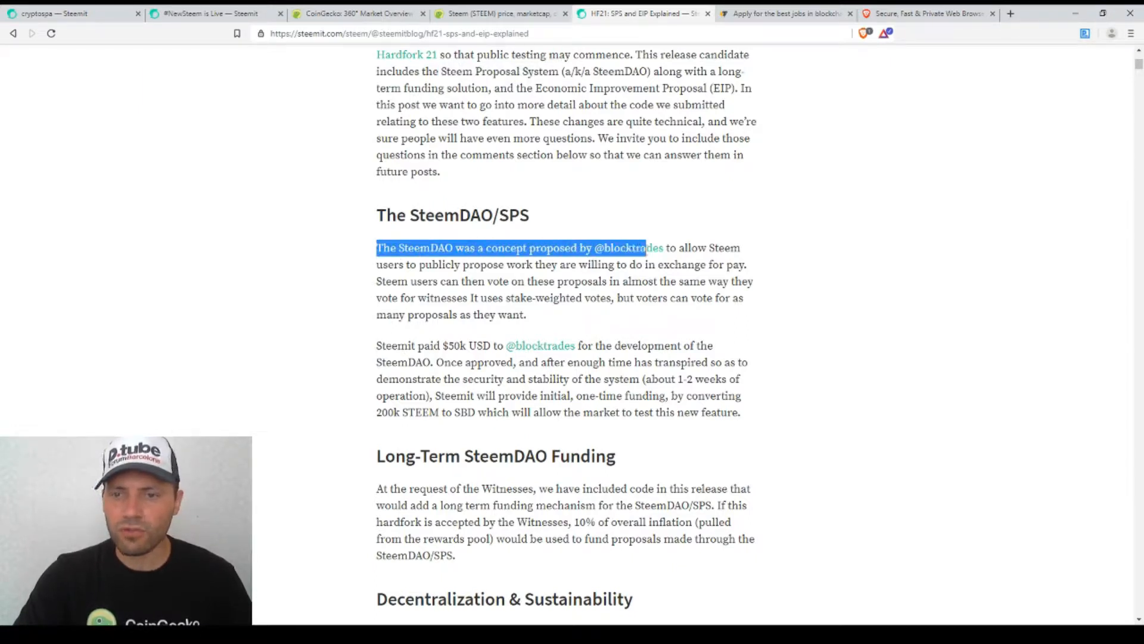
pyautogui.moveTo(645, 248); pyautogui.dragTo(420, 265)
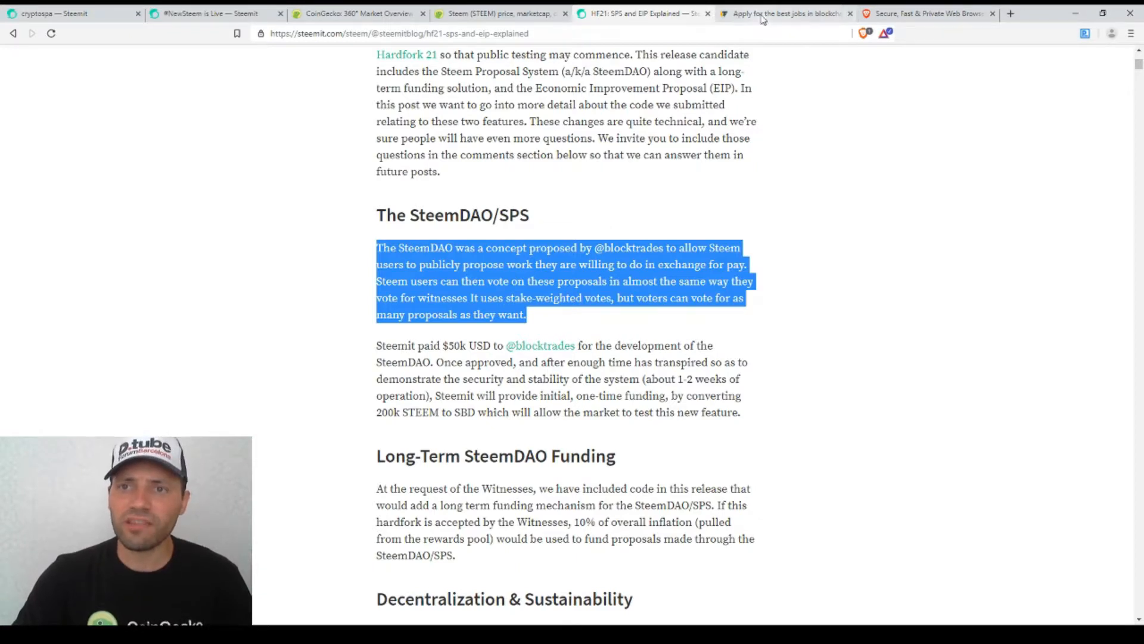
# - Show the Cointelegraph Jobs board and highlight 'inside the blockchain, fintech and crypto industries'
pyautogui.click(784, 13)
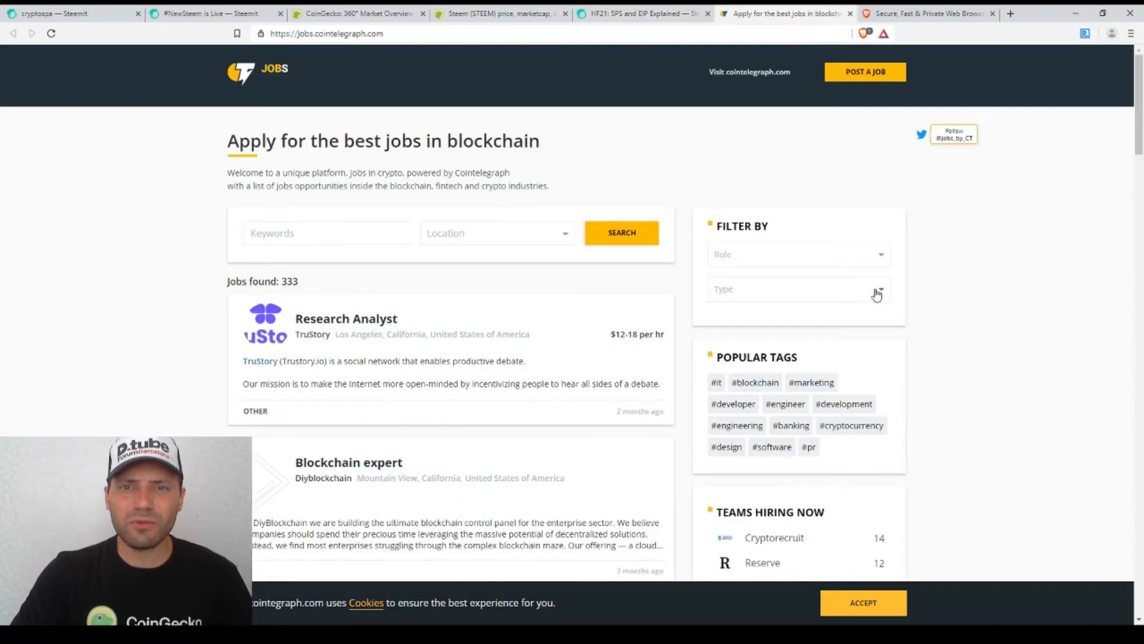
pyautogui.moveTo(934, 265)
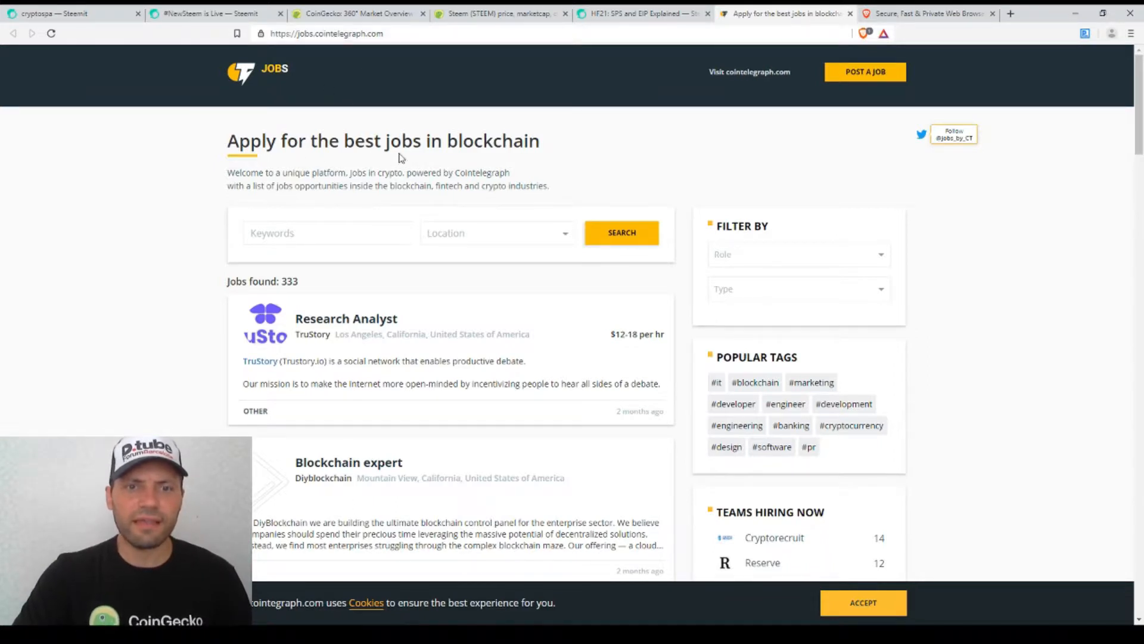
pyautogui.moveTo(308, 112)
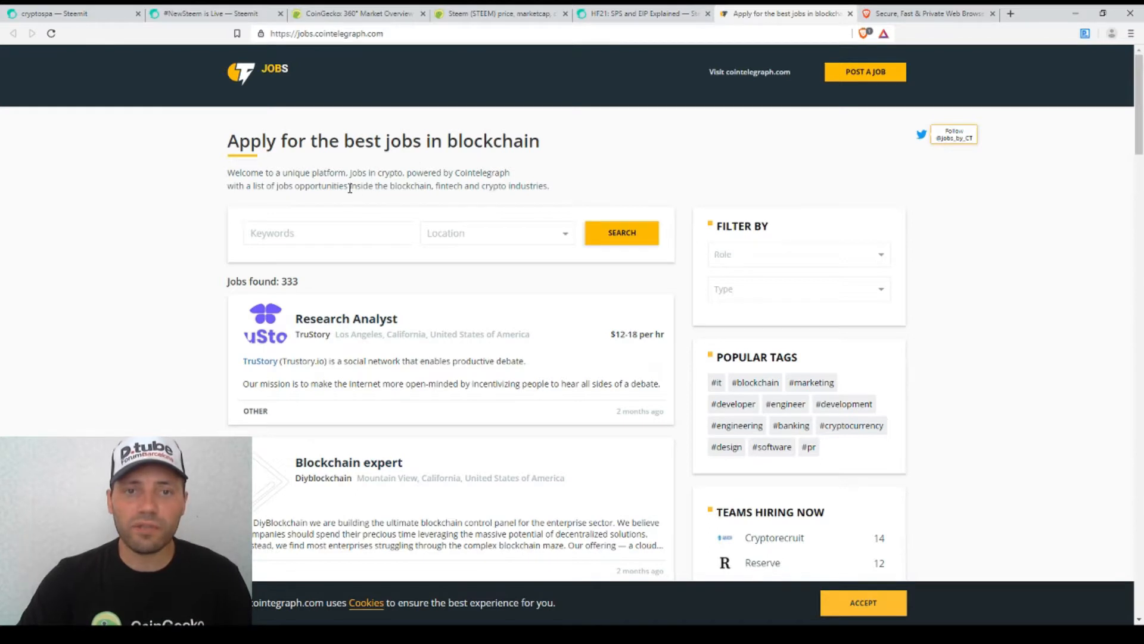
pyautogui.moveTo(349, 186); pyautogui.dragTo(546, 186)
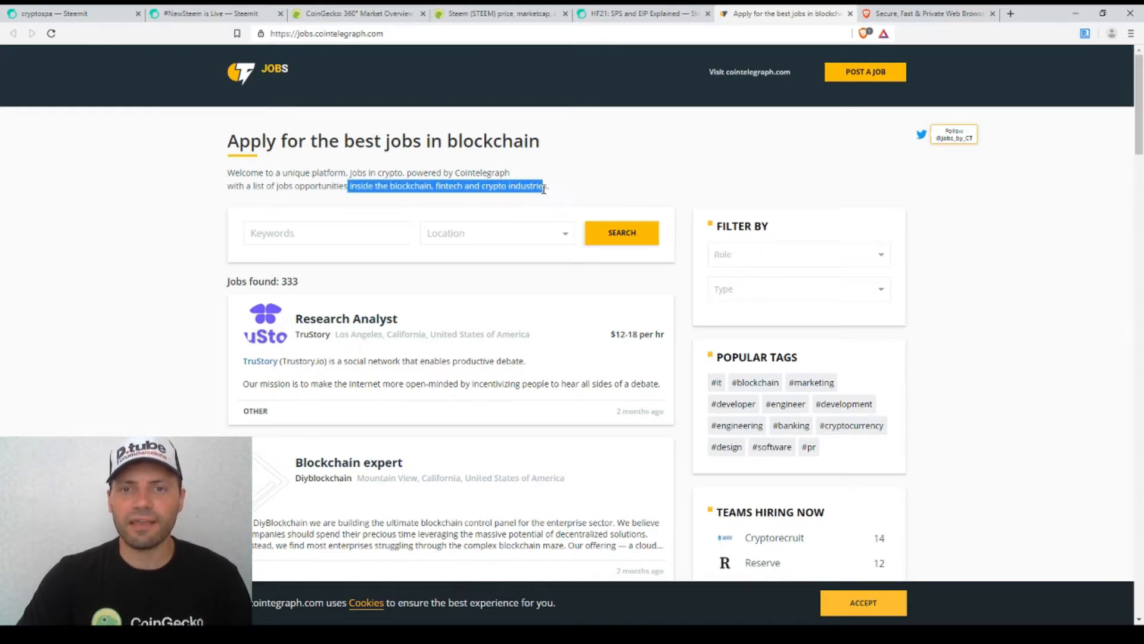
pyautogui.scroll(-3)
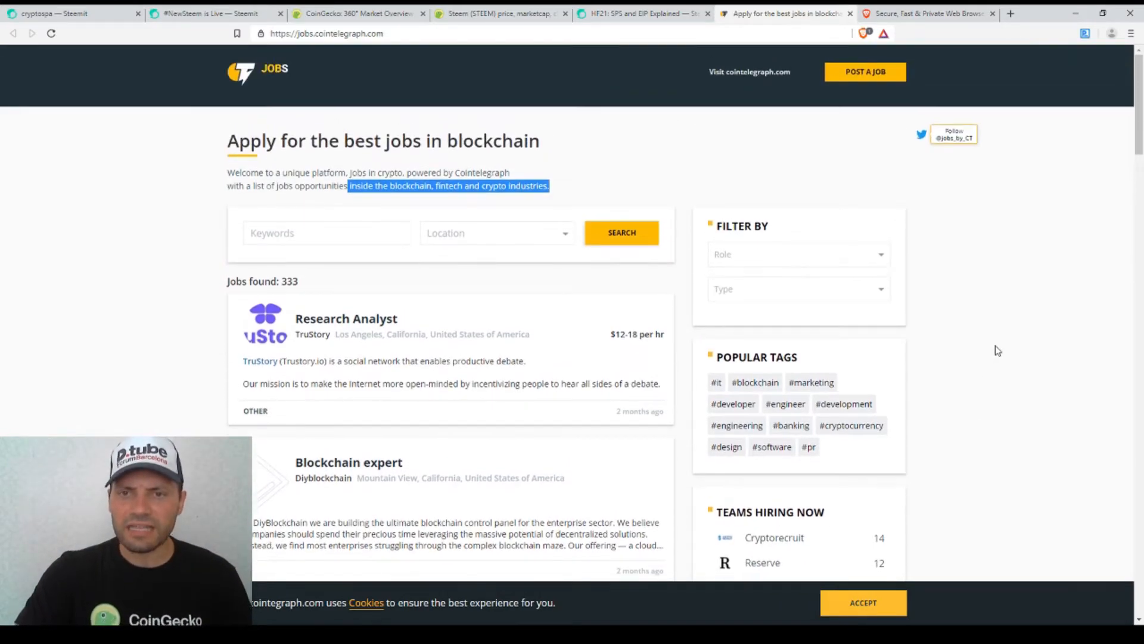
# - Return to the HF21 article's highlighted SteemDAO/SPS paragraph and Long-Term Funding section
pyautogui.click(642, 13)
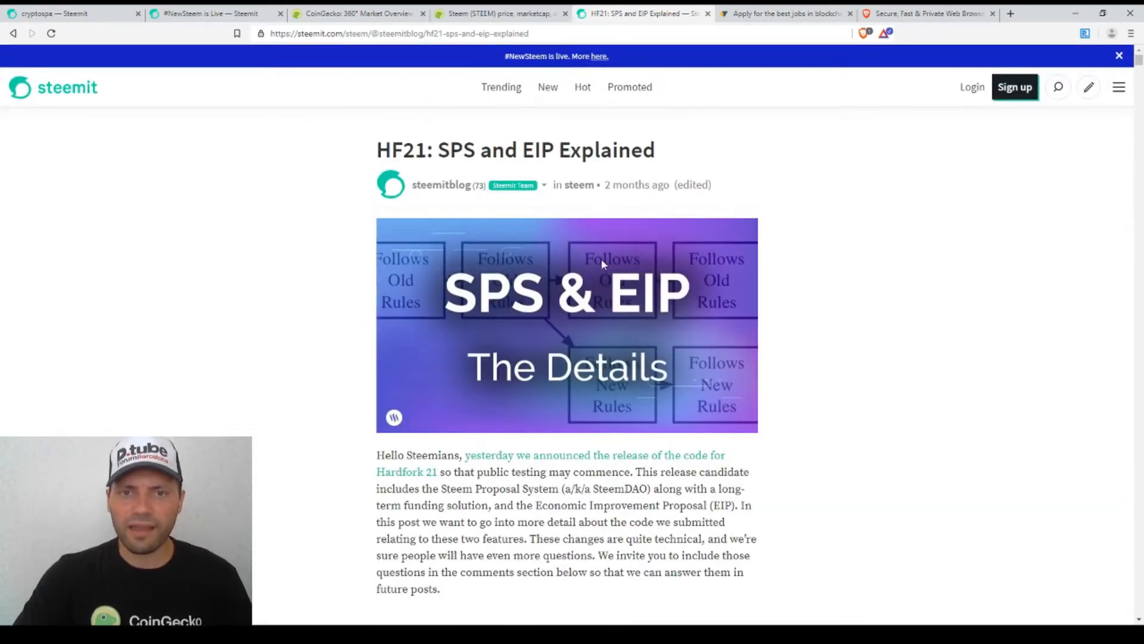
pyautogui.scroll(-3)
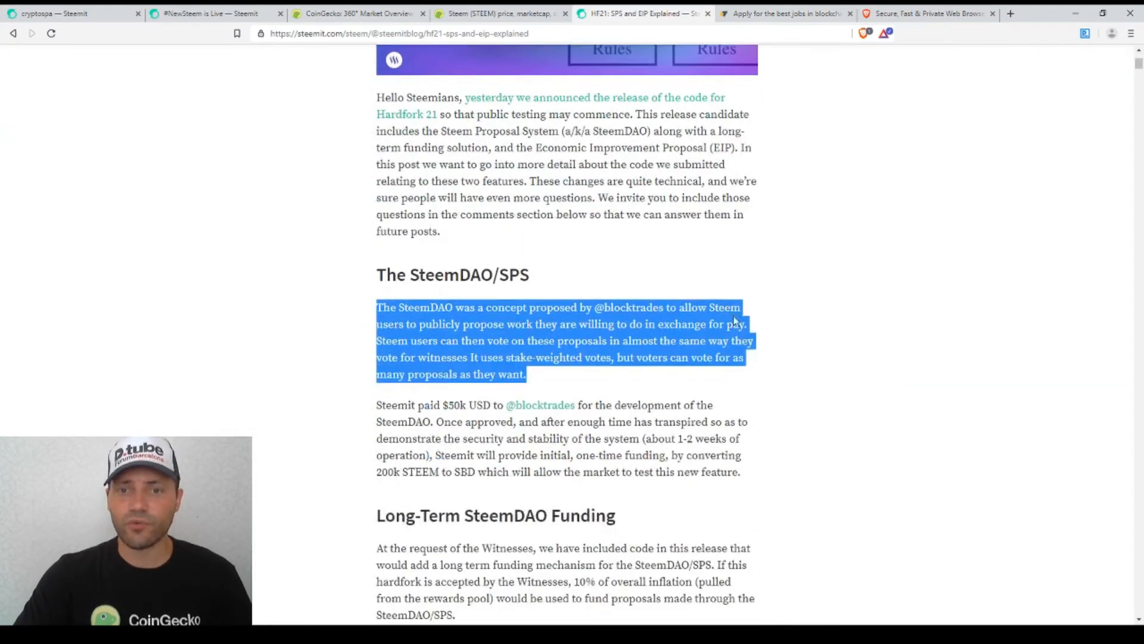
pyautogui.scroll(-3)
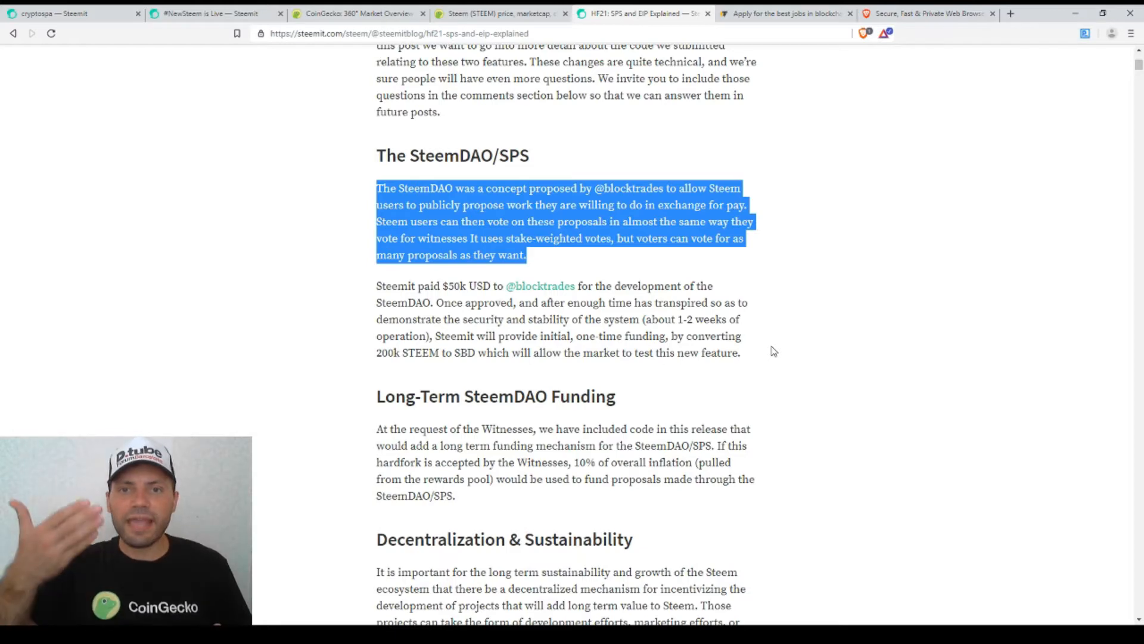
pyautogui.click(73, 13)
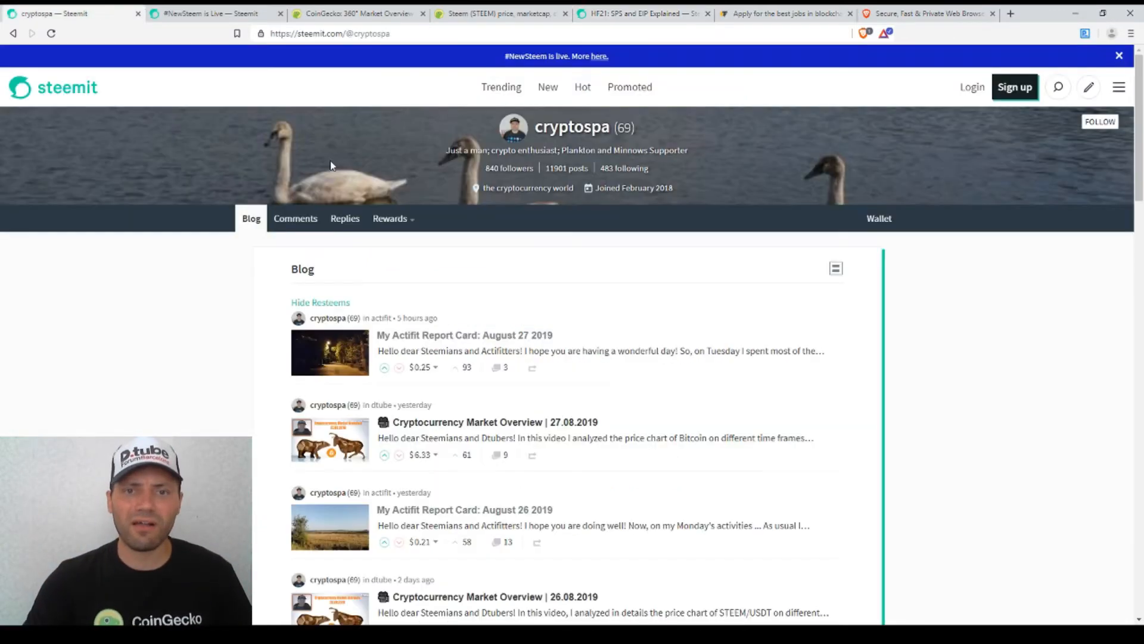
pyautogui.moveTo(980, 409)
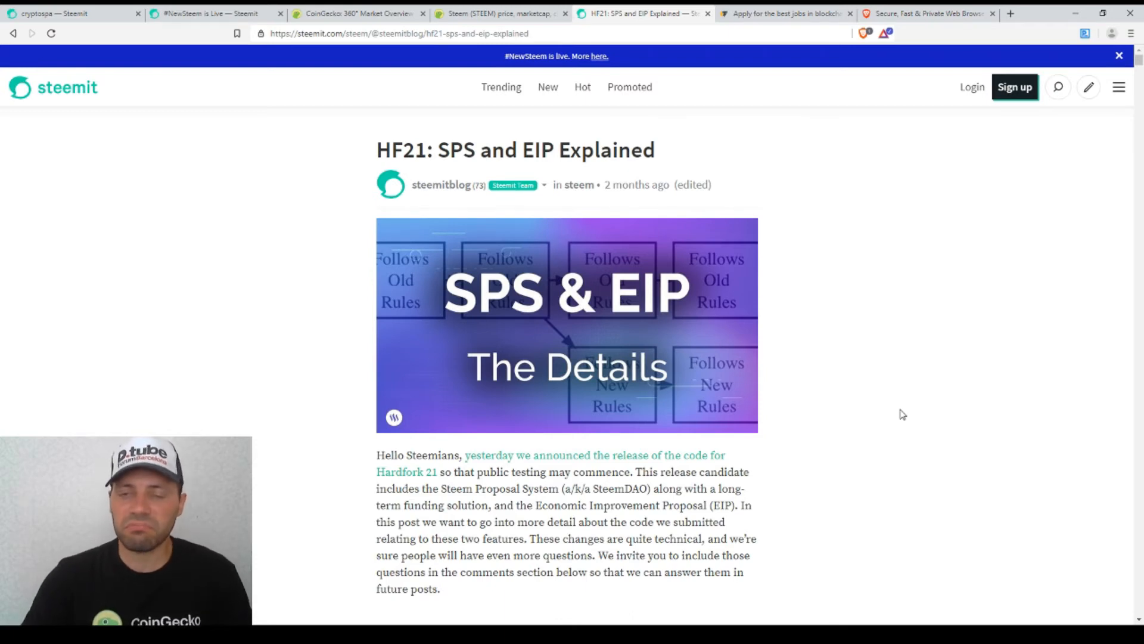
pyautogui.scroll(-3)
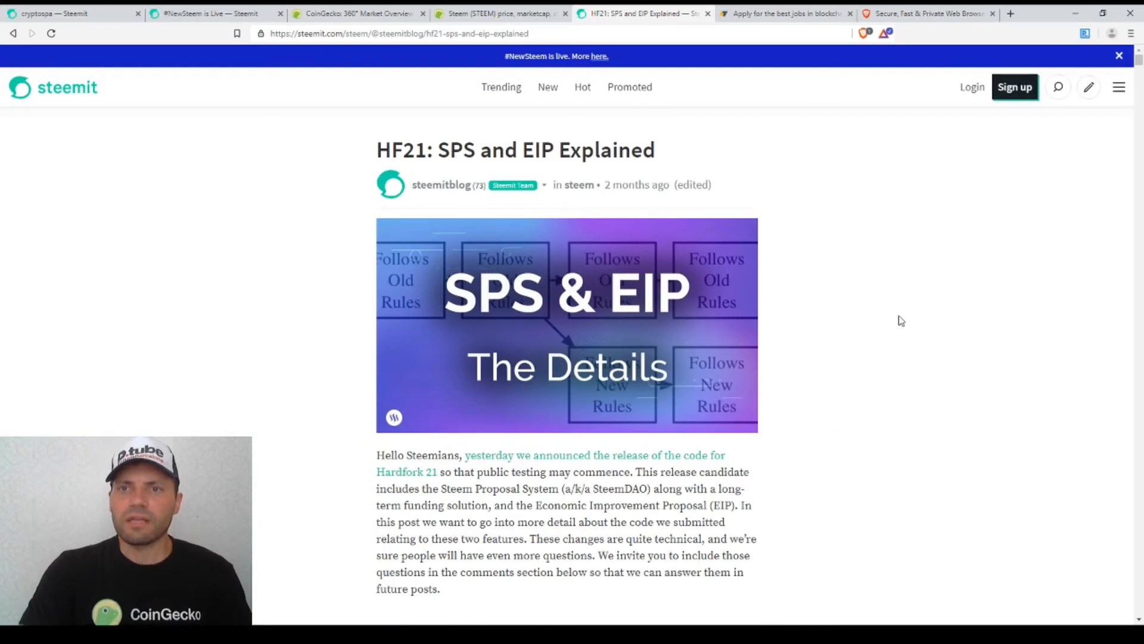
# - Glance back at the Cointelegraph Jobs board, then show Brave's 'You are not a product' homepage
pyautogui.click(784, 13)
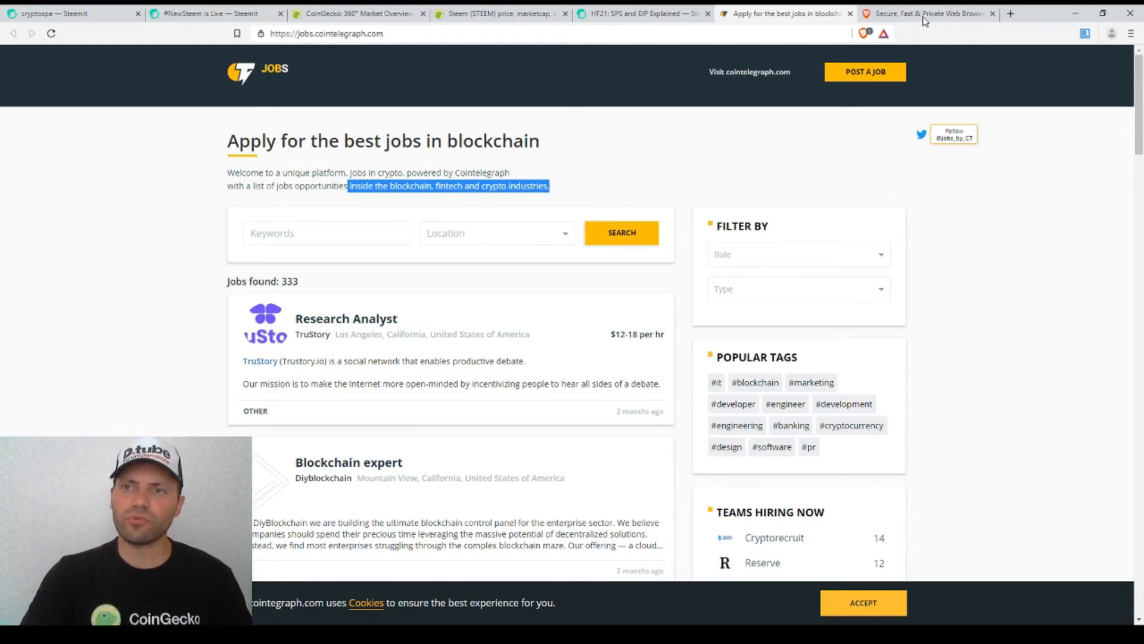
pyautogui.click(927, 13)
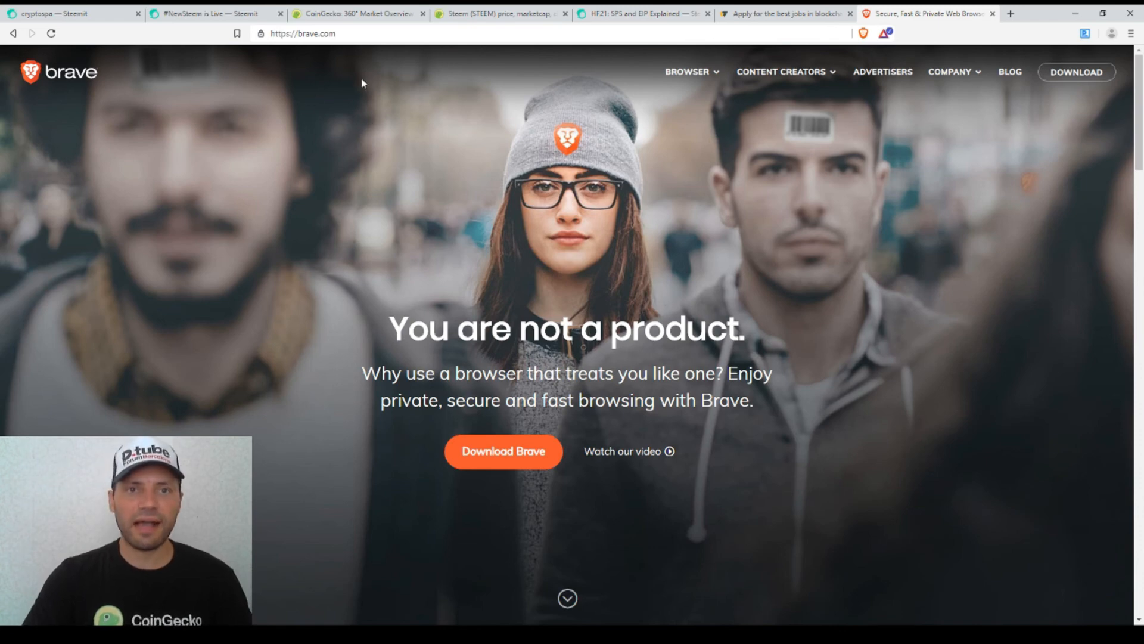
# - Show the cryptospa Steemit profile with its blog posts
pyautogui.click(69, 13)
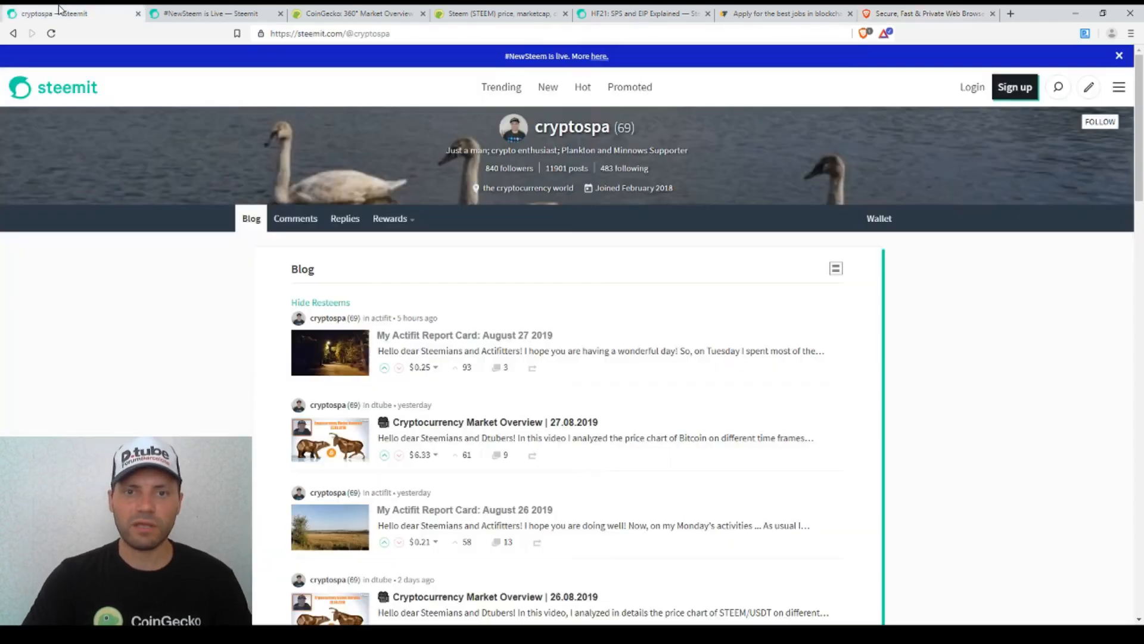